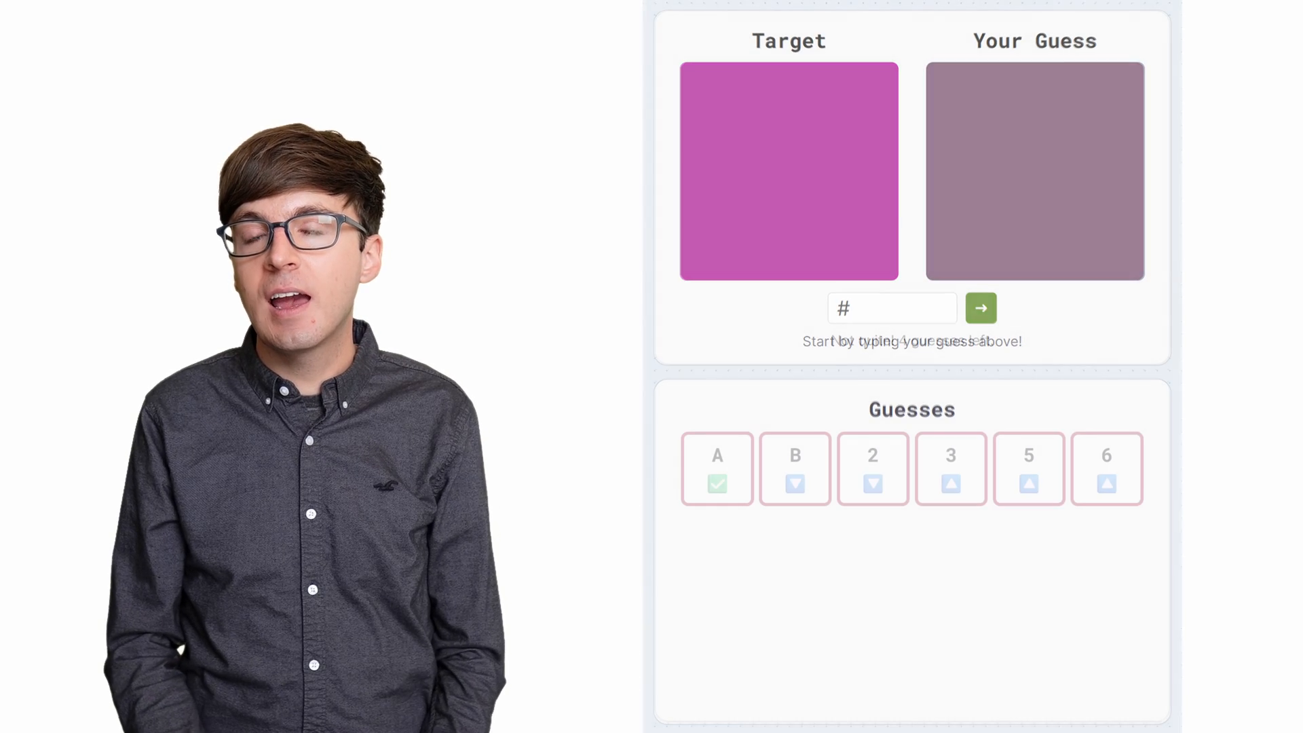
Submit the guesses AB2356, A618AB and A80B8D, then the all-7s opening guess of a fresh round
{"action": "left_click", "coordinate": [980, 308]}
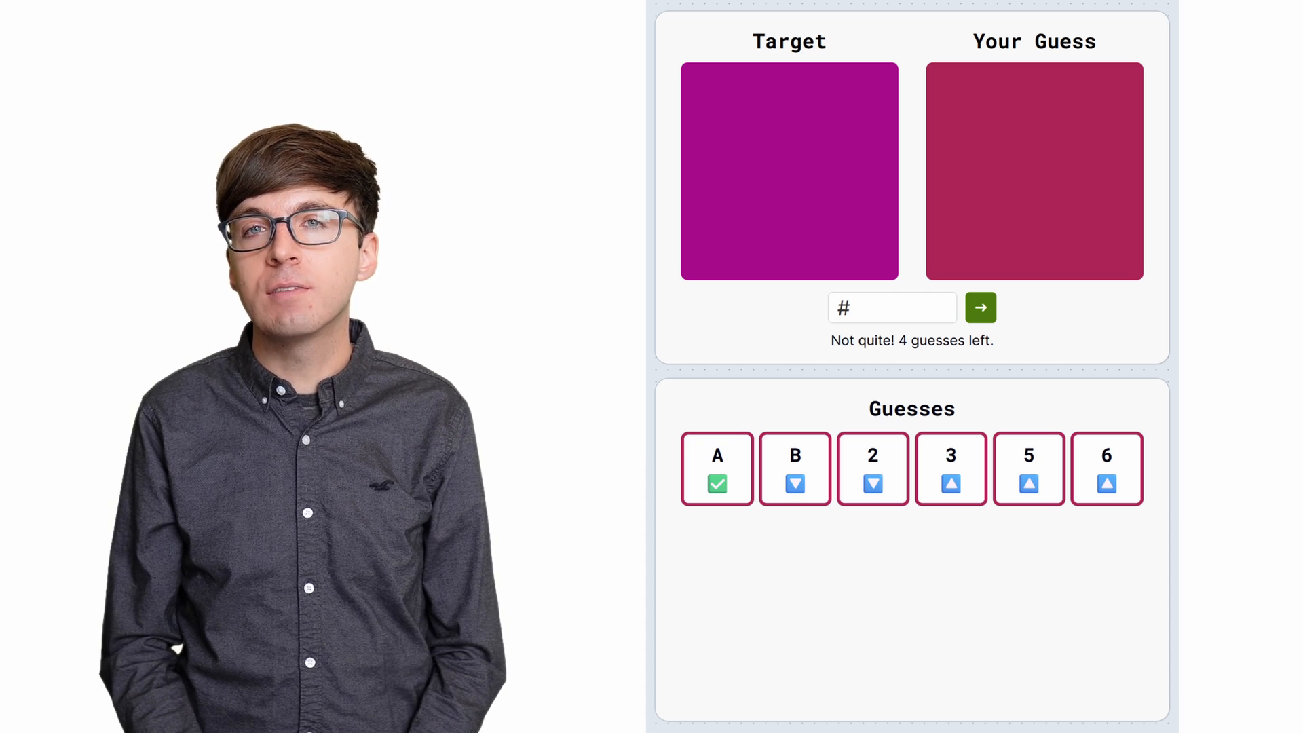
{"action": "left_click", "coordinate": [980, 308]}
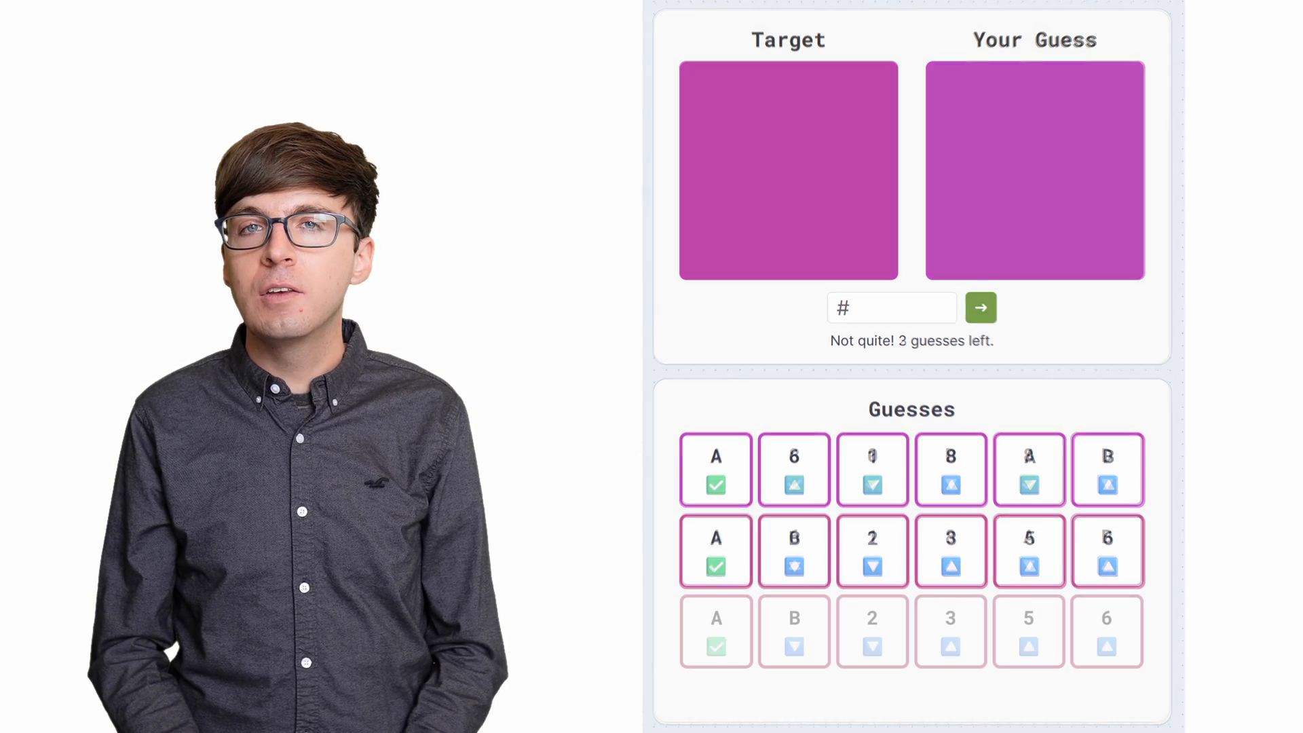
{"action": "left_click", "coordinate": [980, 309]}
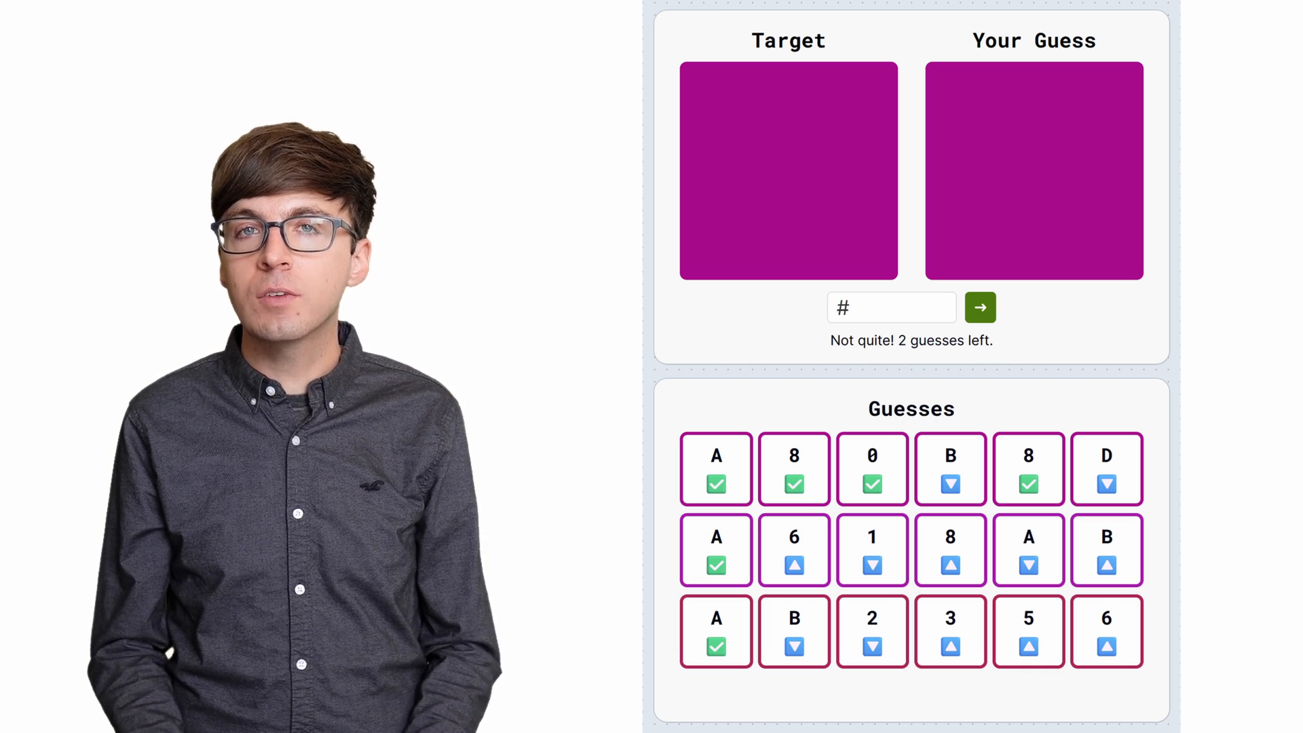
{"action": "left_click", "coordinate": [979, 306]}
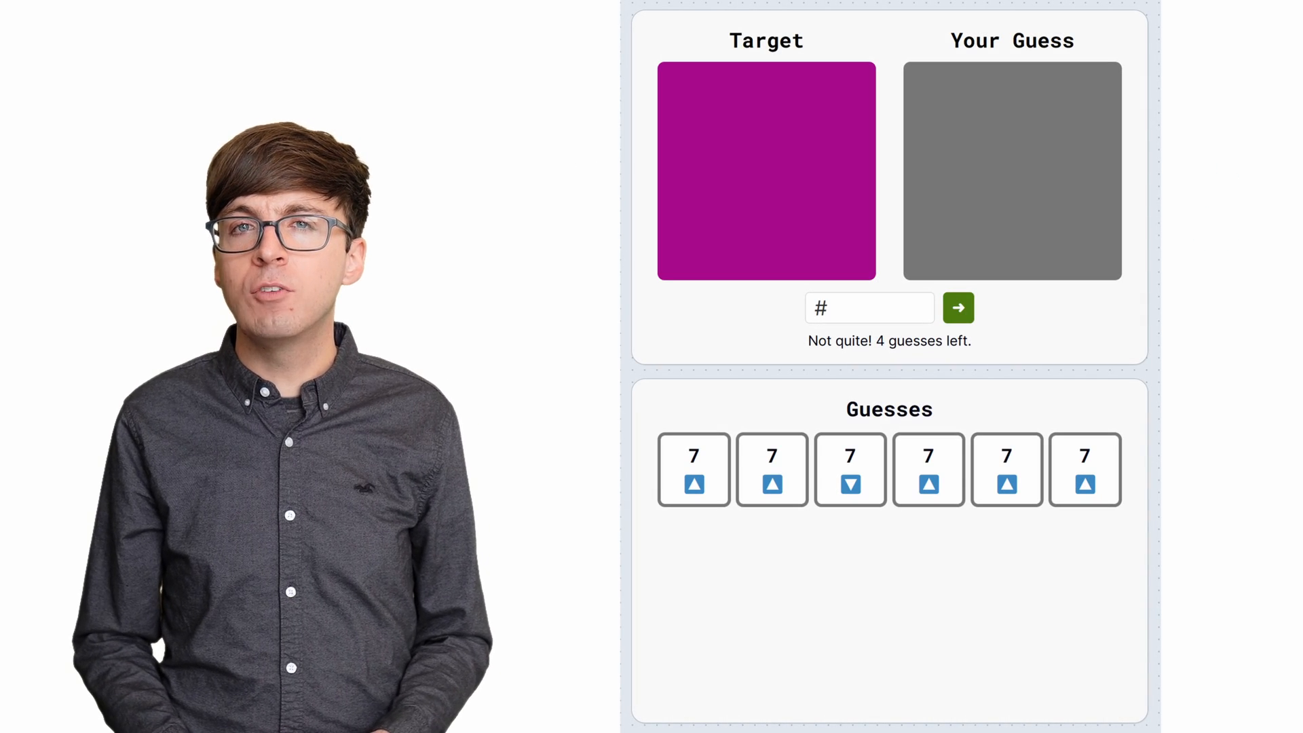
Submit the binary-search guesses BB3BBB and 99199D above 777777
{"action": "left_click", "coordinate": [958, 308]}
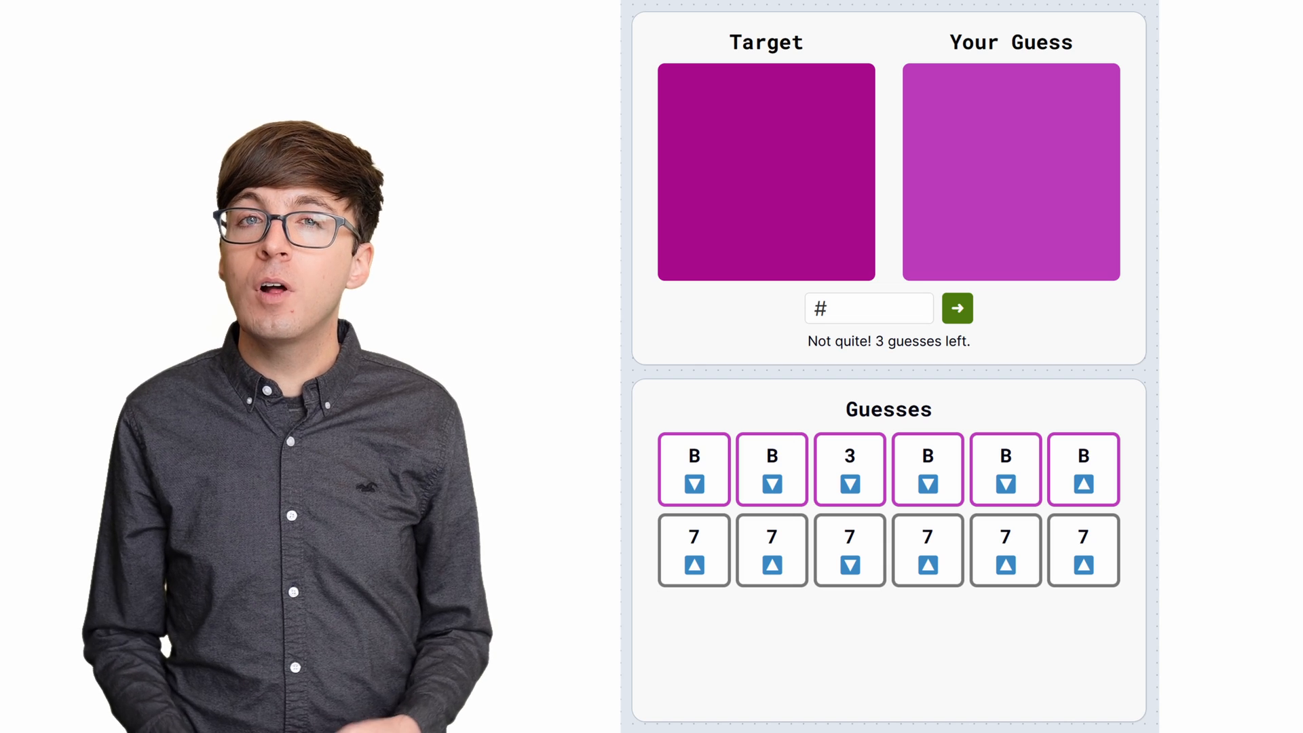
{"action": "left_click", "coordinate": [957, 308]}
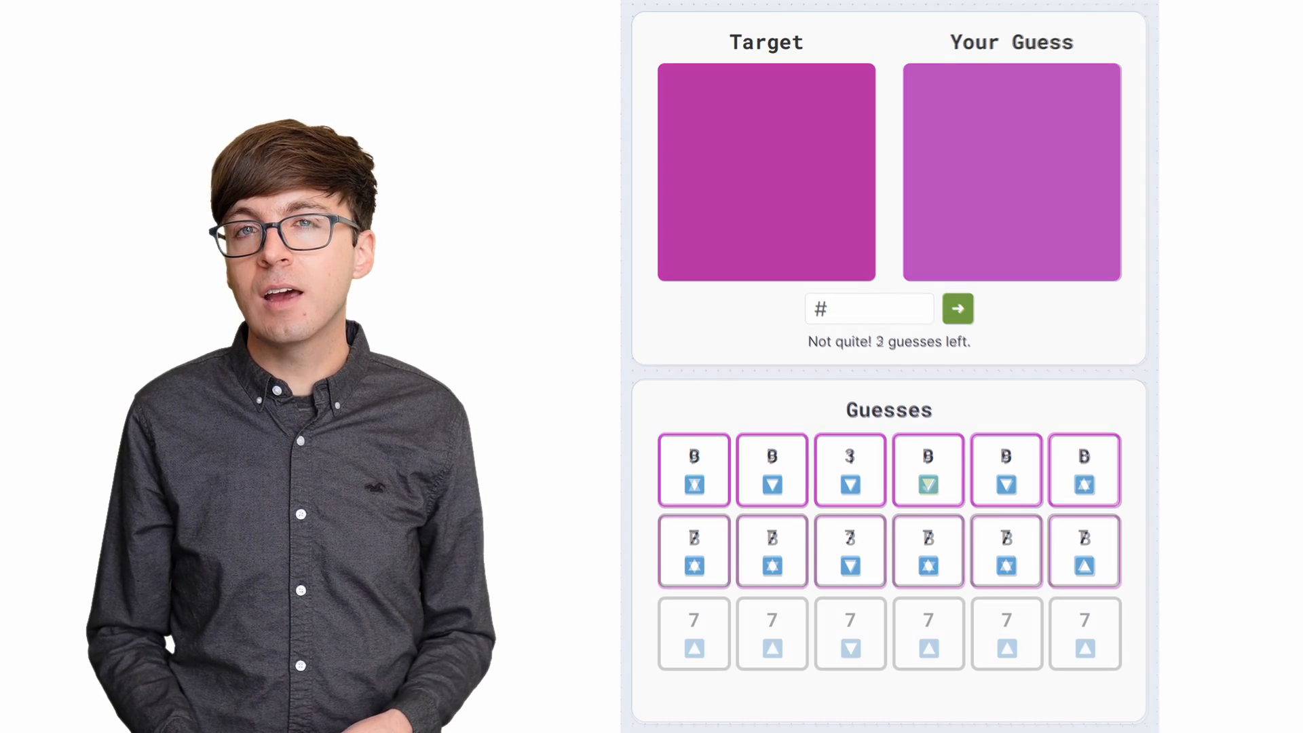
{"action": "left_click", "coordinate": [958, 308]}
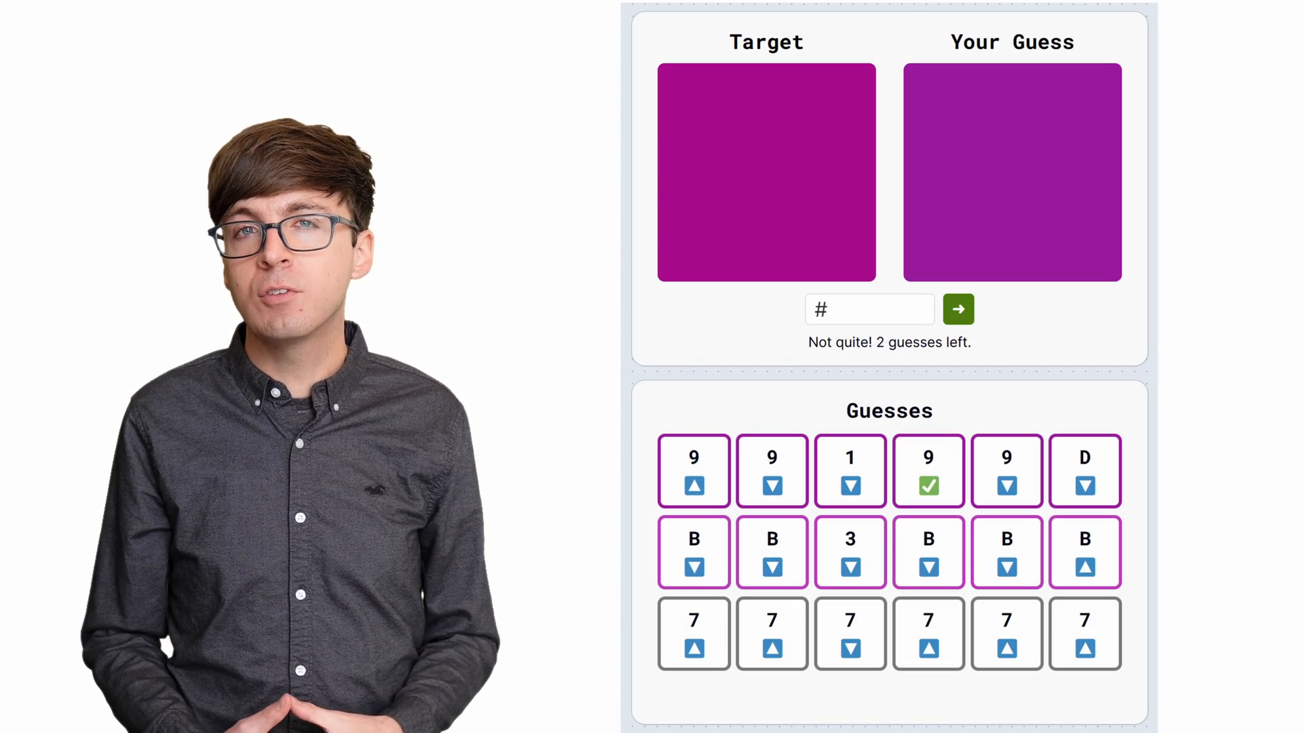
{"action": "left_click", "coordinate": [957, 310]}
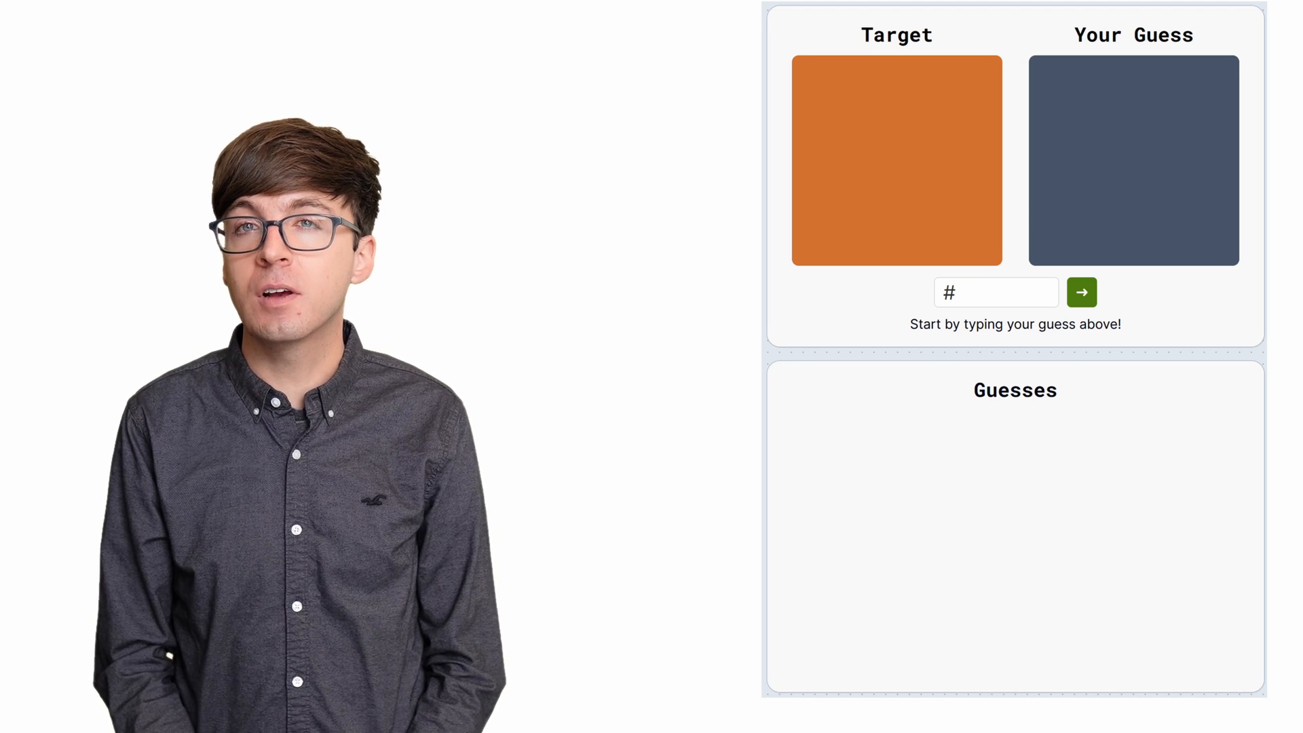
Submit the orange round's guesses 983748, C3A32C, E5612E and D5812F in turn
{"action": "left_click", "coordinate": [1082, 292]}
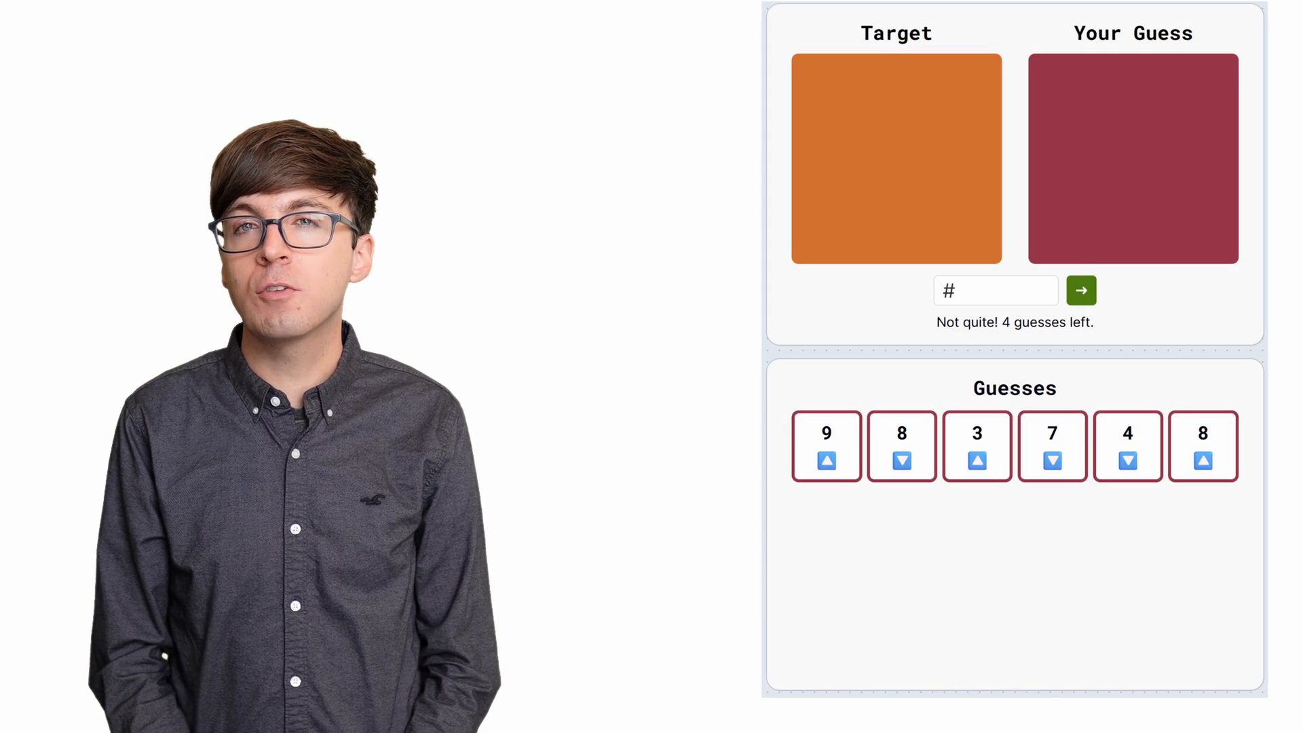
{"action": "left_click", "coordinate": [1081, 290]}
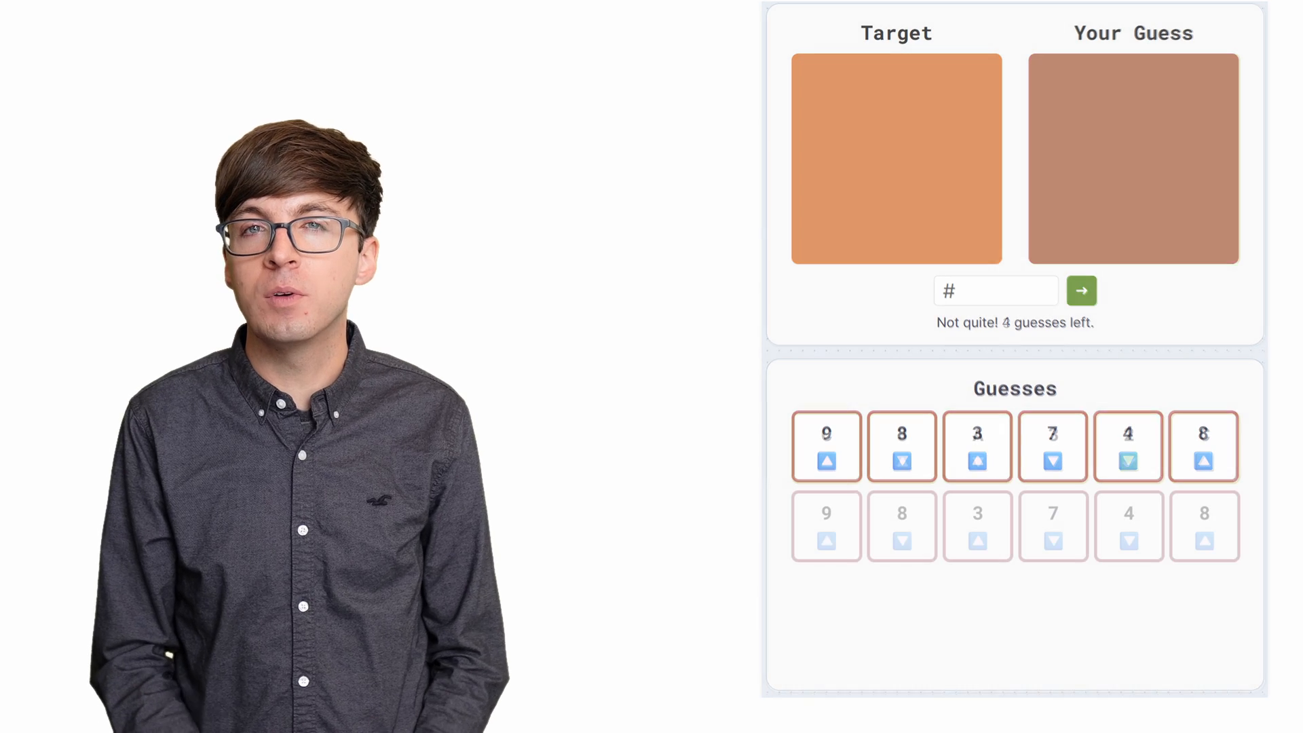
{"action": "left_click", "coordinate": [1082, 291]}
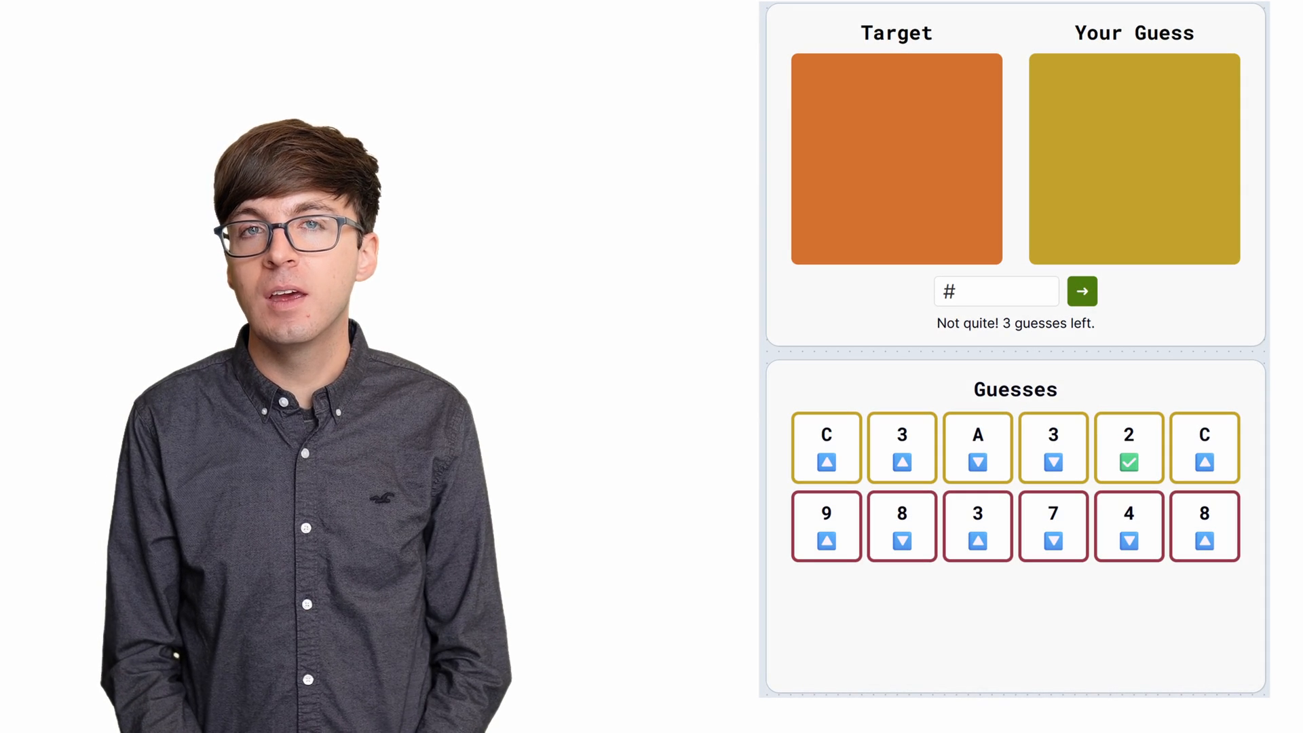
{"action": "left_click", "coordinate": [1082, 291]}
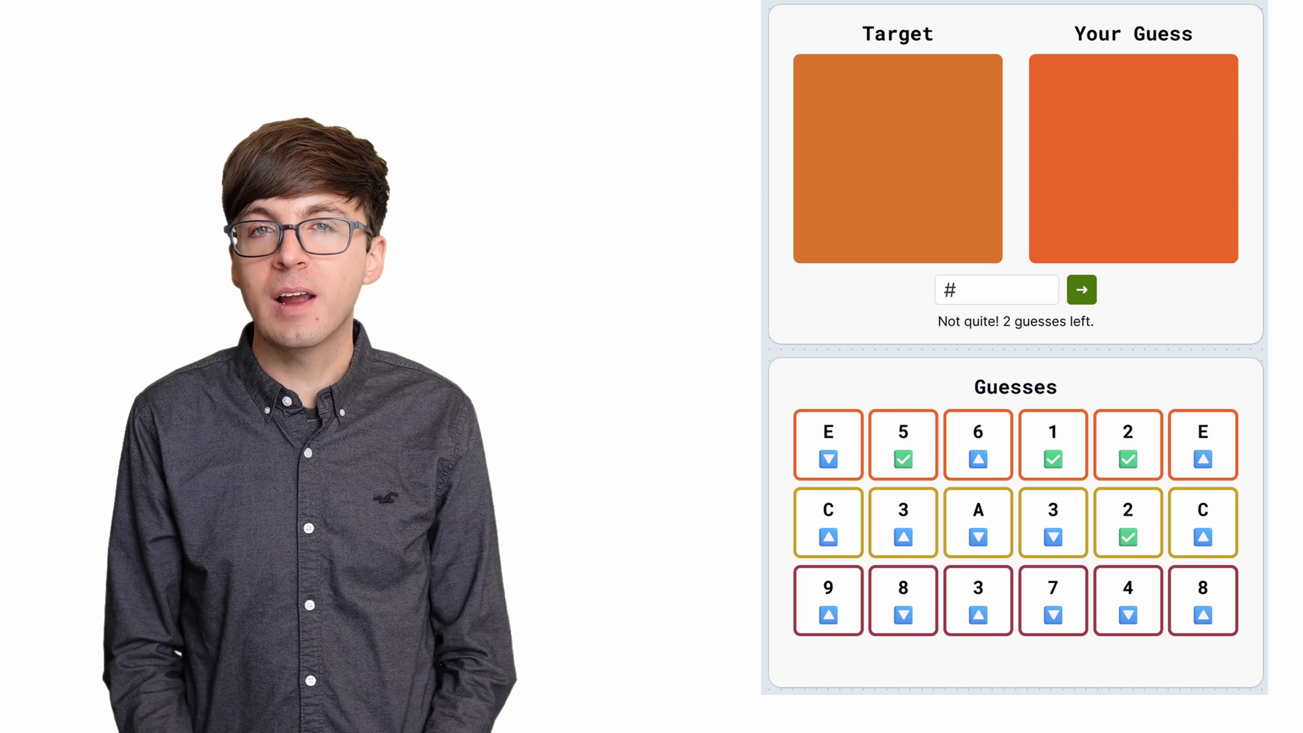
{"action": "left_click", "coordinate": [1082, 290]}
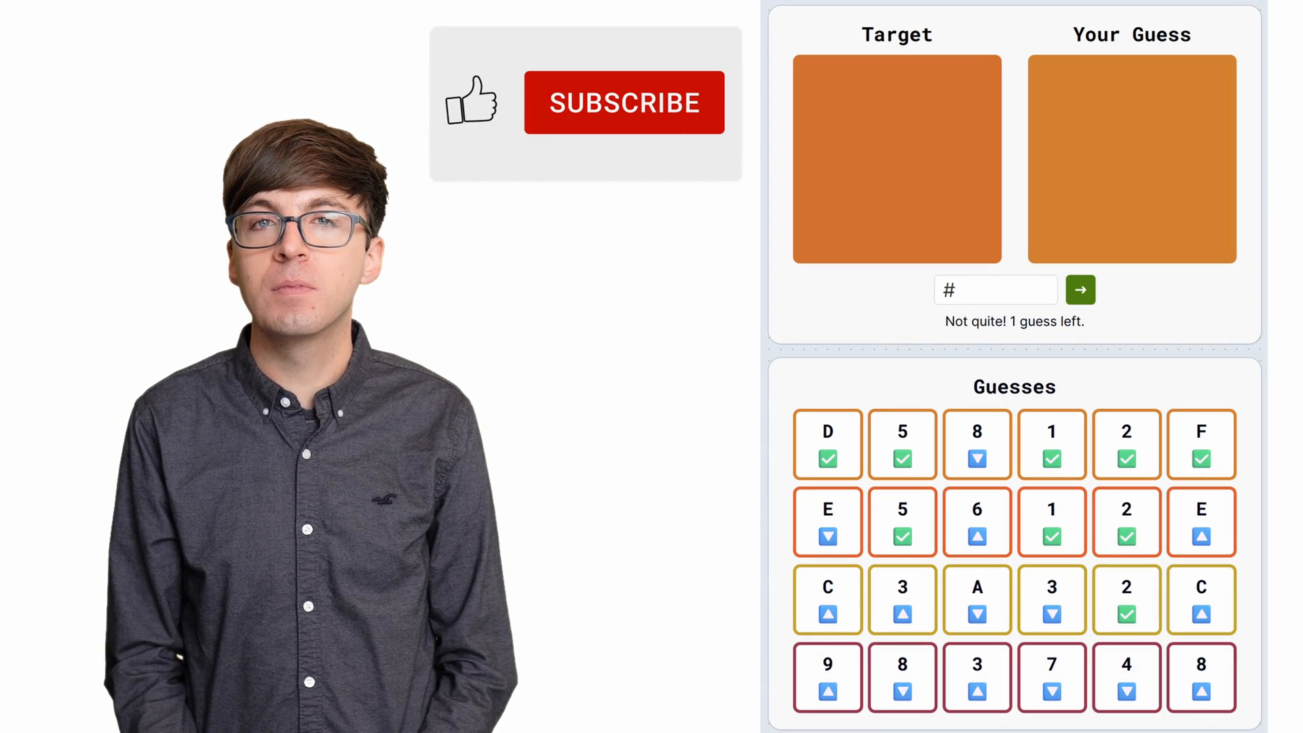
Submit the final guess D5712F, matching the target colour for a 93% score
{"action": "left_click", "coordinate": [625, 102]}
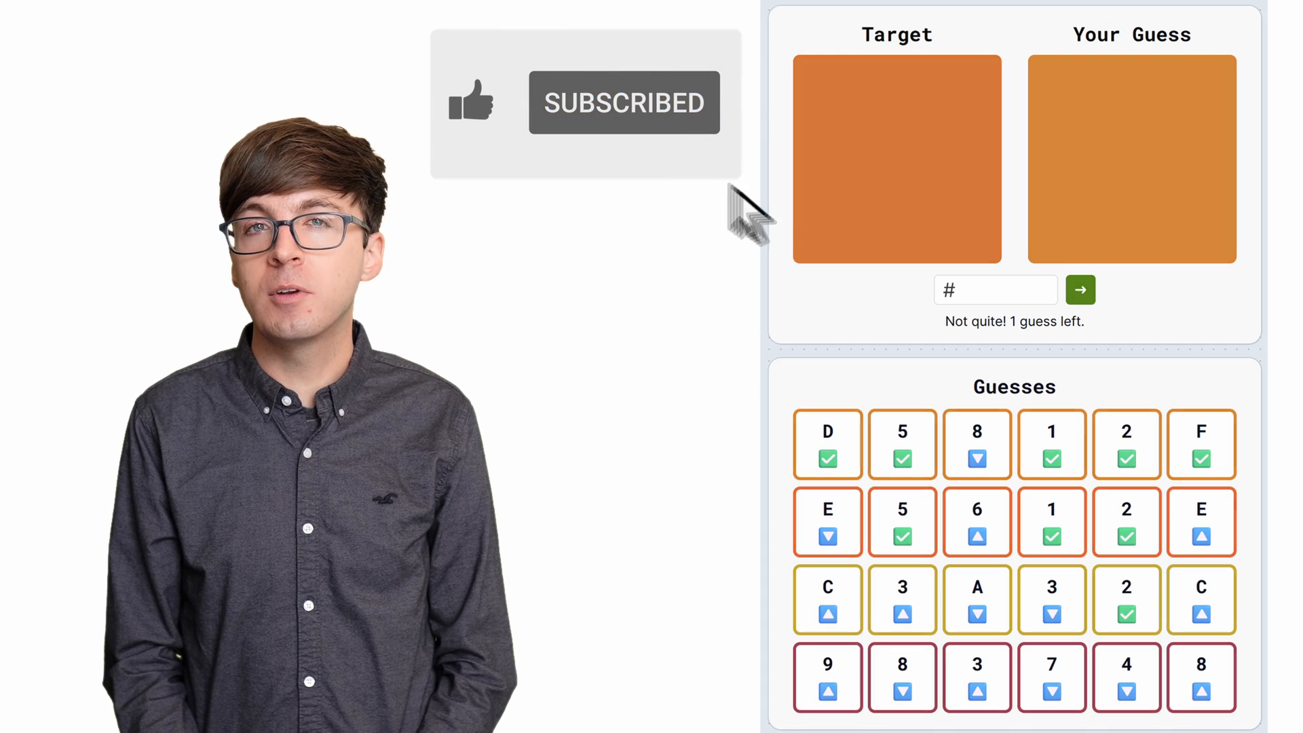
{"action": "left_click", "coordinate": [1080, 290]}
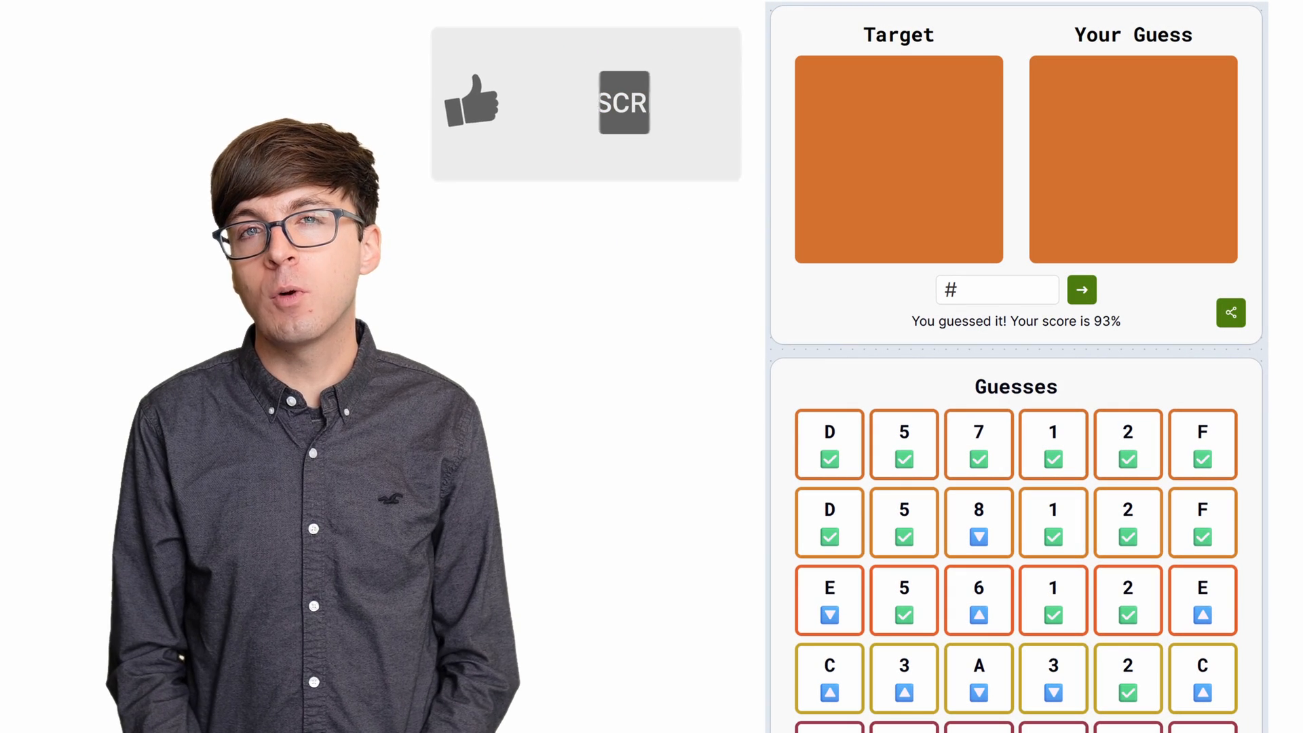